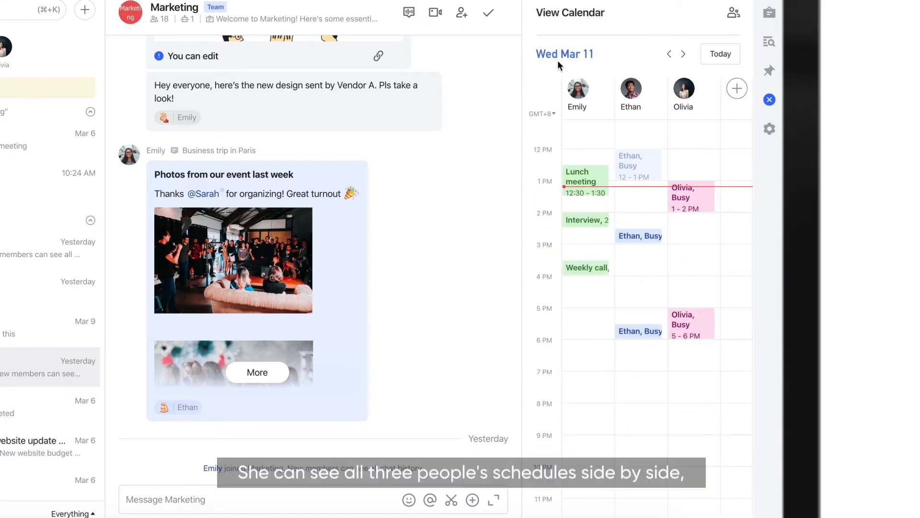
Start a new event in the 4 PM slot on Mar 11 where Emily, Ethan and Olivia are free
left_click(605, 284)
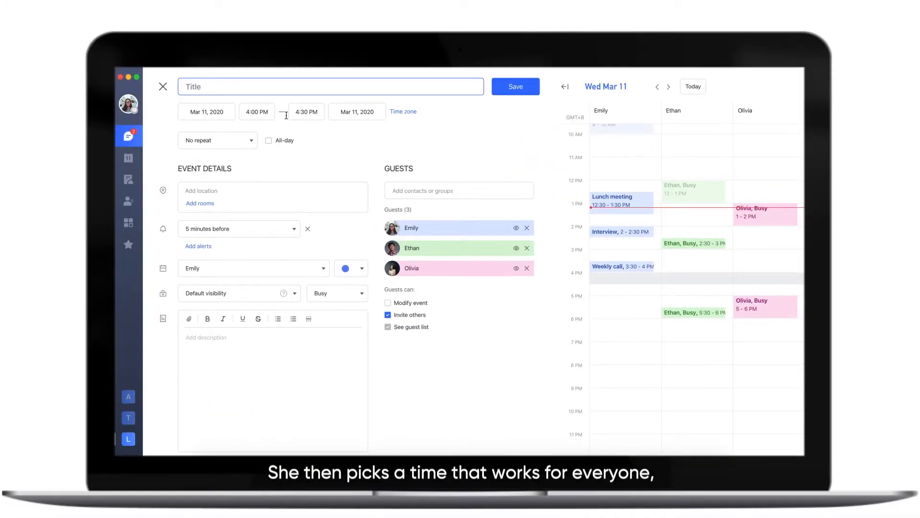
Title the event 'New website update', book F1-Room 1(5) Free Zone, add agenda bullet 'Get feedback on design options', and save
type("New website")
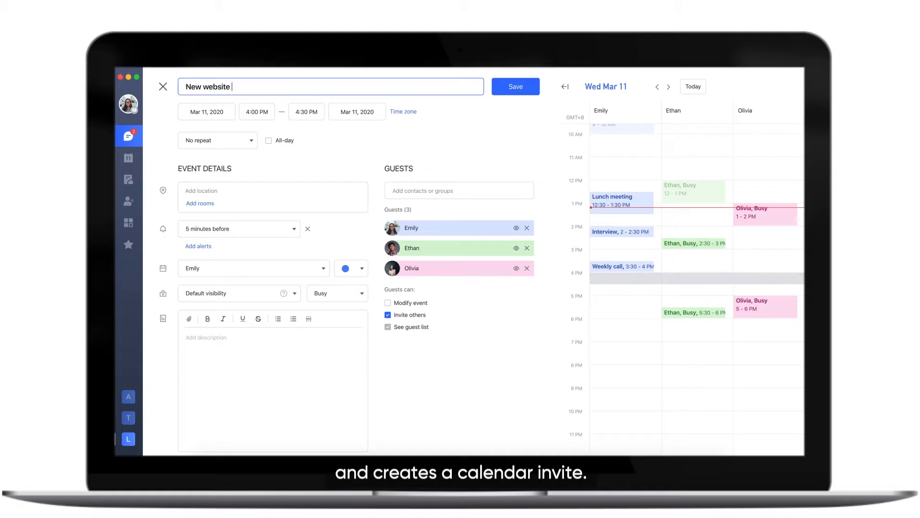
type("update")
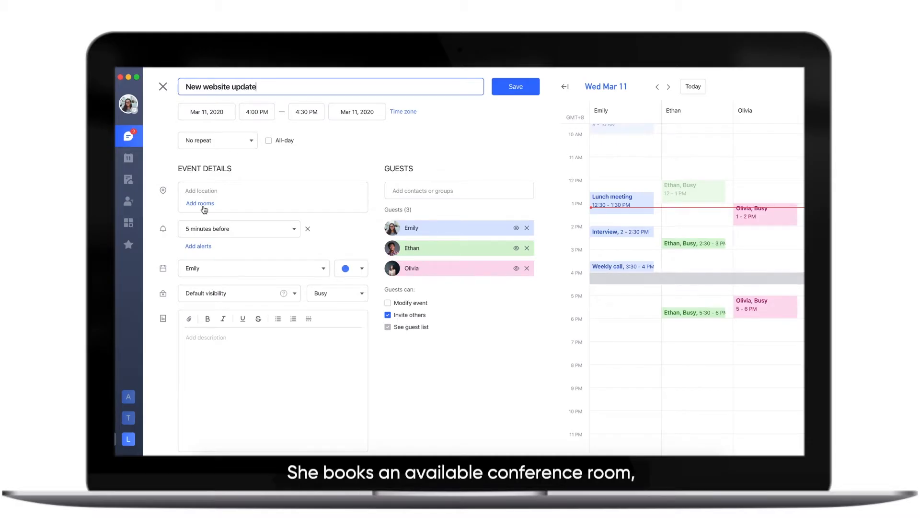
left_click(199, 203)
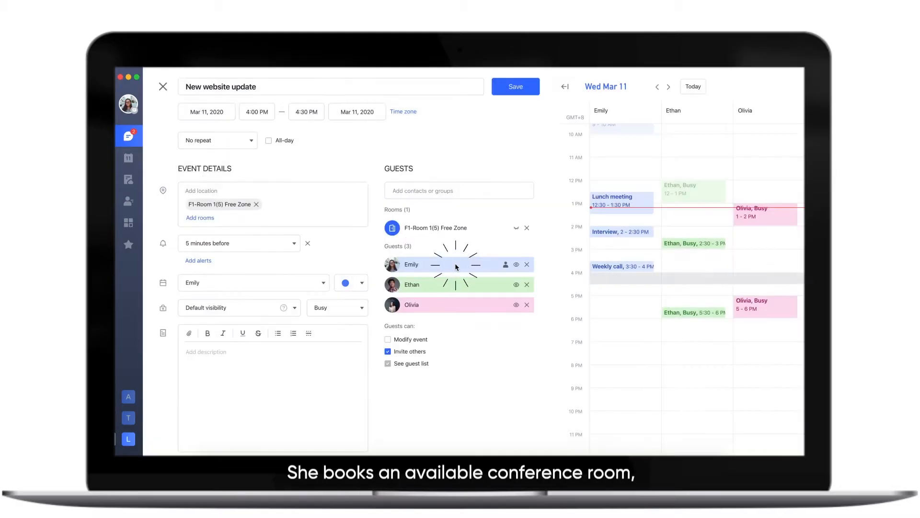
left_click(278, 334)
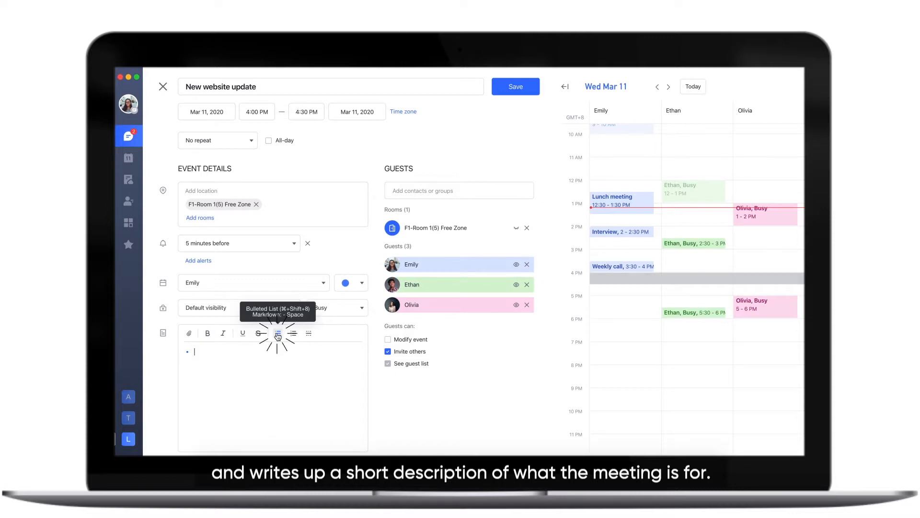
type("Get feedback on design options")
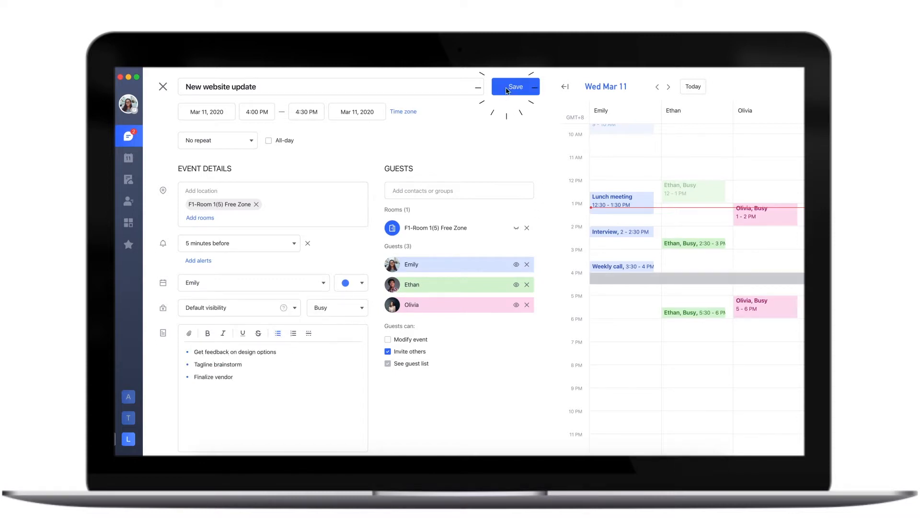
left_click(514, 86)
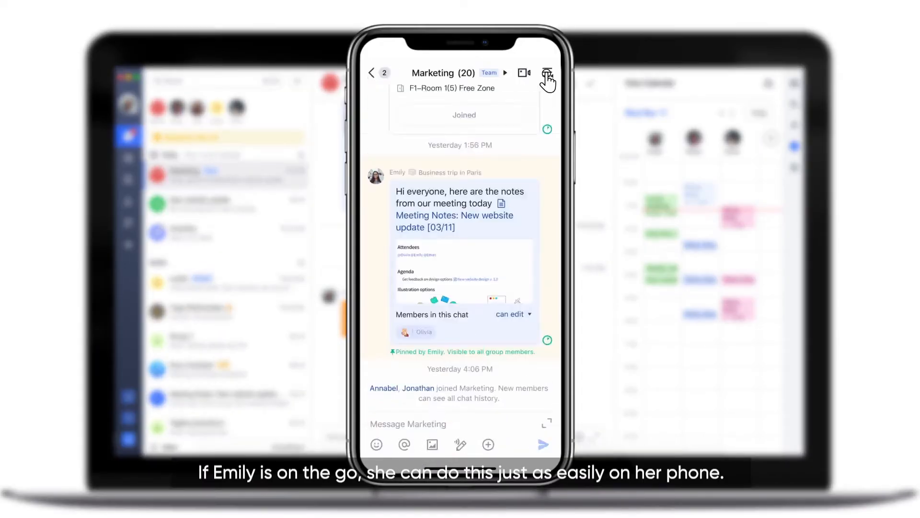
On the phone, create the New website update event with three confirmed guests, save it and send invitations
left_click(547, 72)
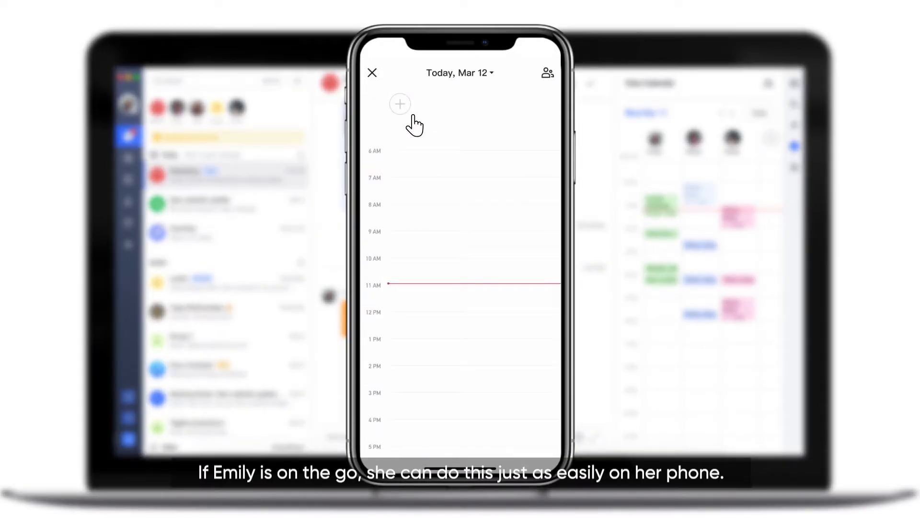
left_click(546, 71)
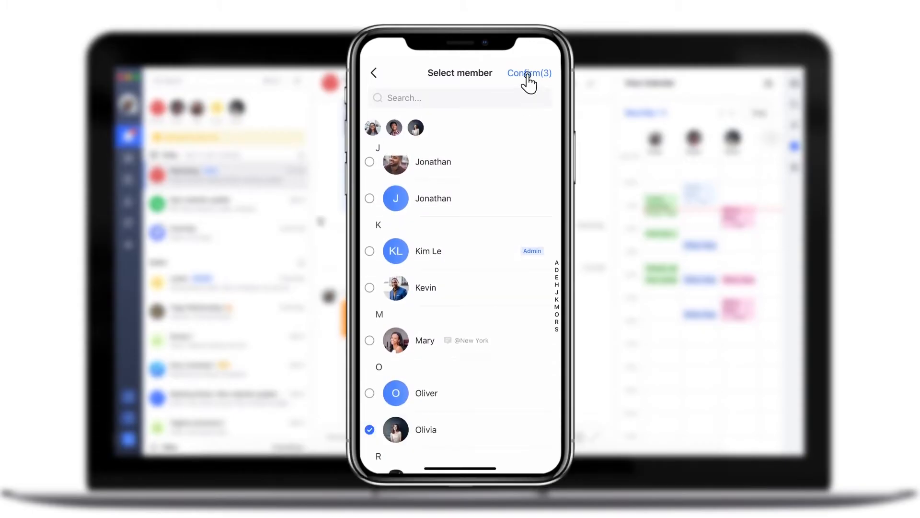
left_click(527, 72)
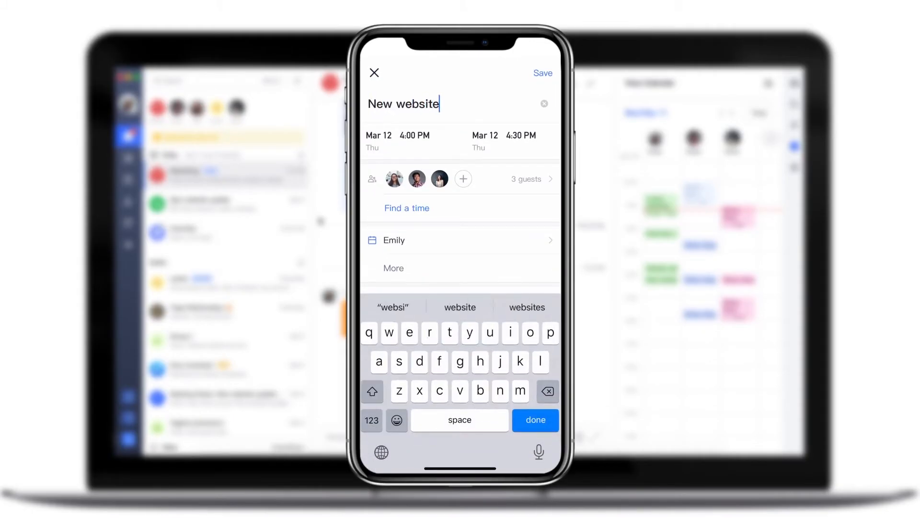
left_click(542, 73)
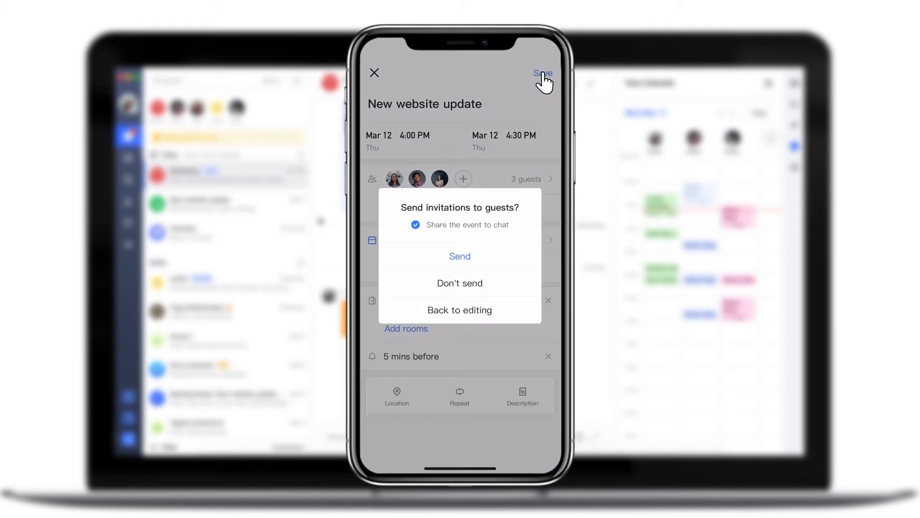
left_click(459, 256)
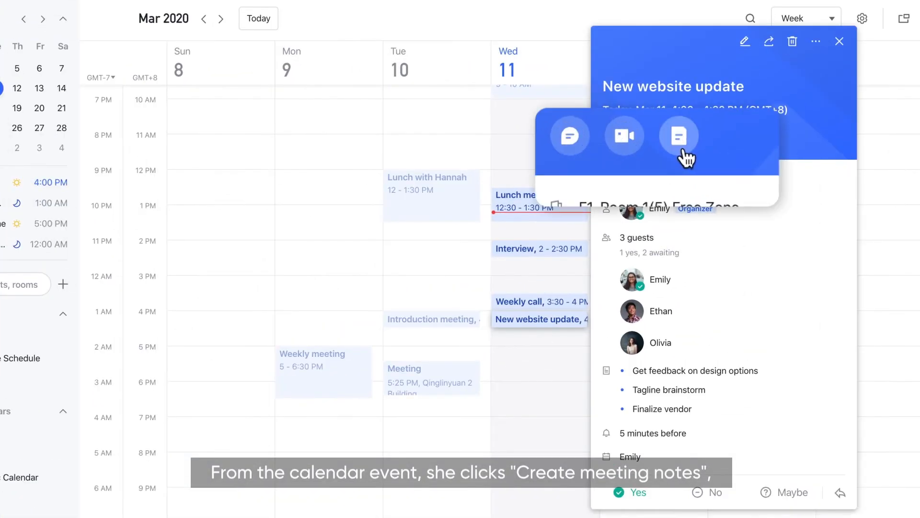
Create meeting notes for the New website update event
left_click(678, 135)
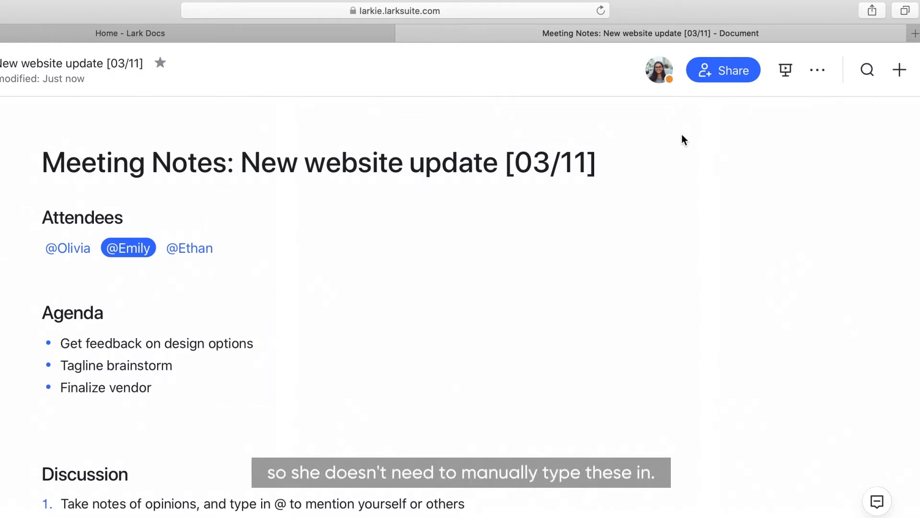
left_click(723, 70)
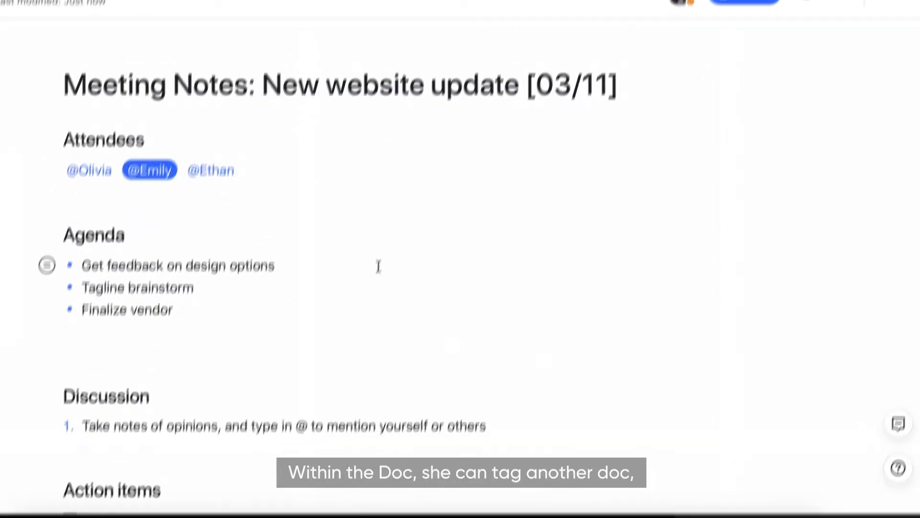
type("@new website design")
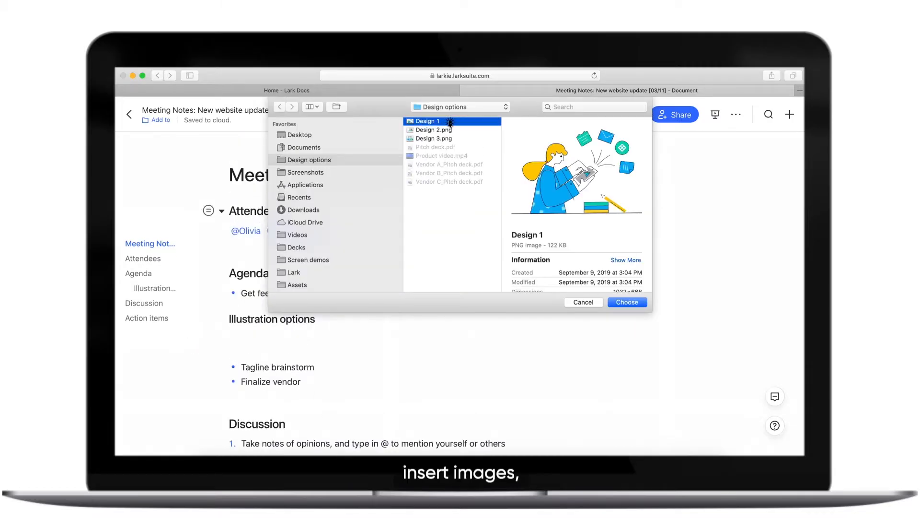
left_click(626, 302)
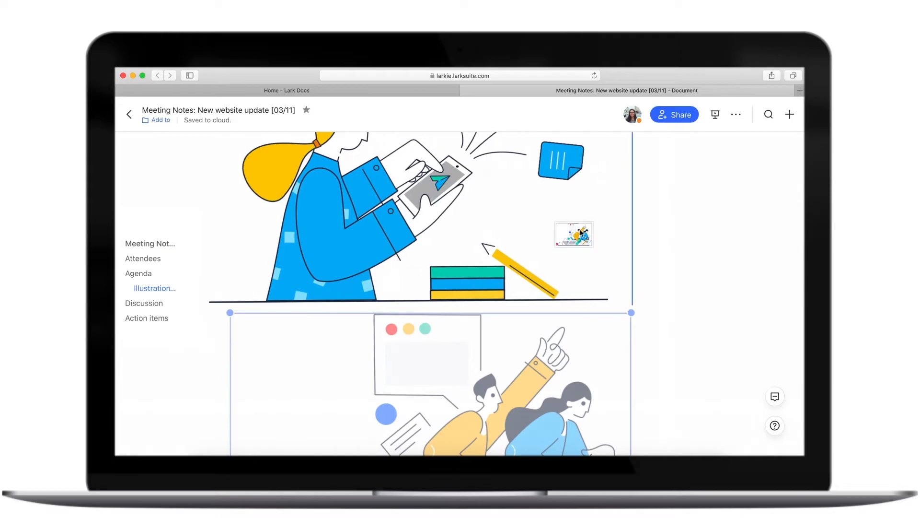
left_click(219, 370)
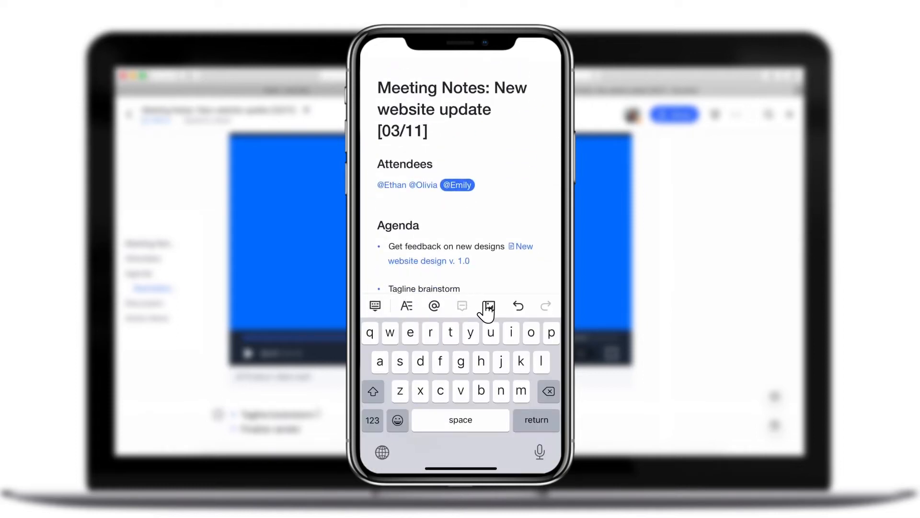
Insert the vendor pitch deck file into the meeting notes
left_click(489, 305)
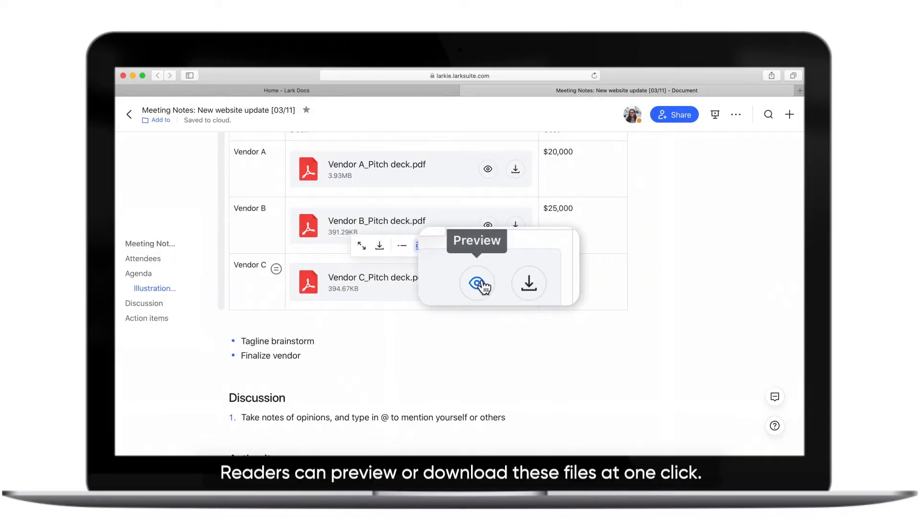
mouse_move(529, 284)
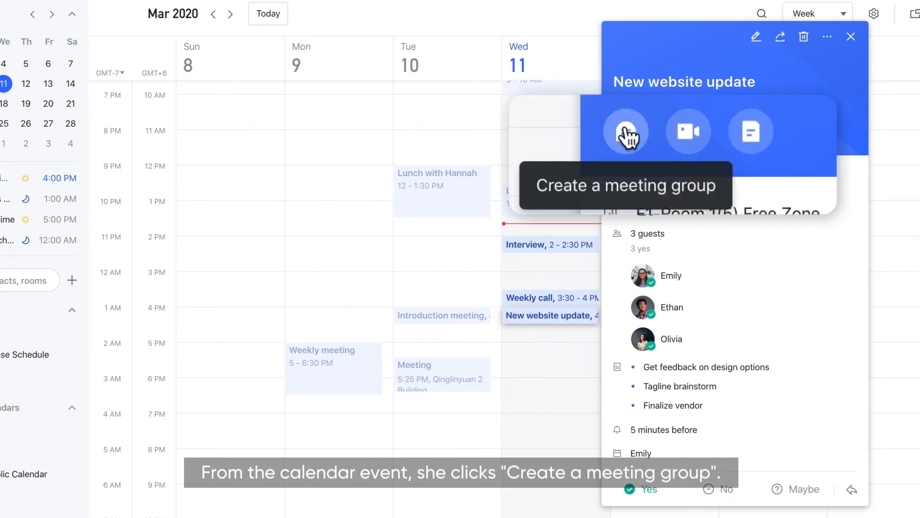
Create a meeting group chat for the event's guests and enter it
left_click(627, 131)
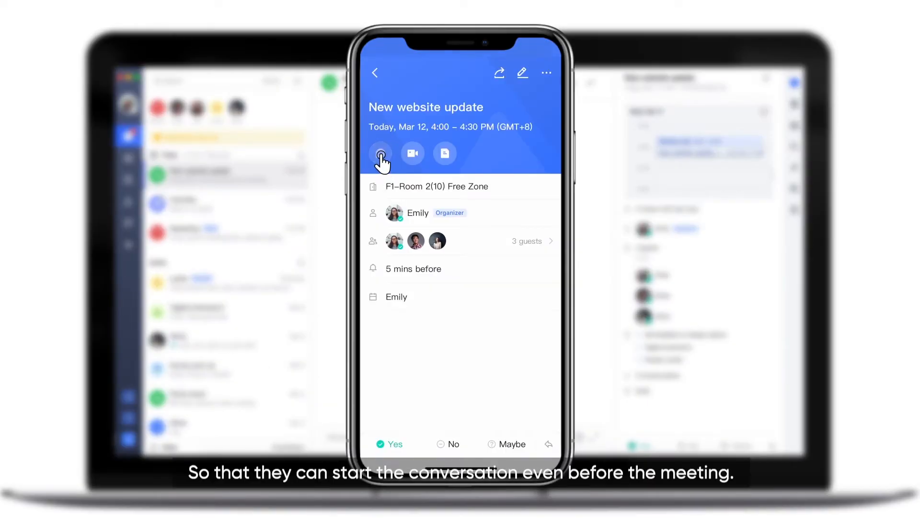
left_click(381, 154)
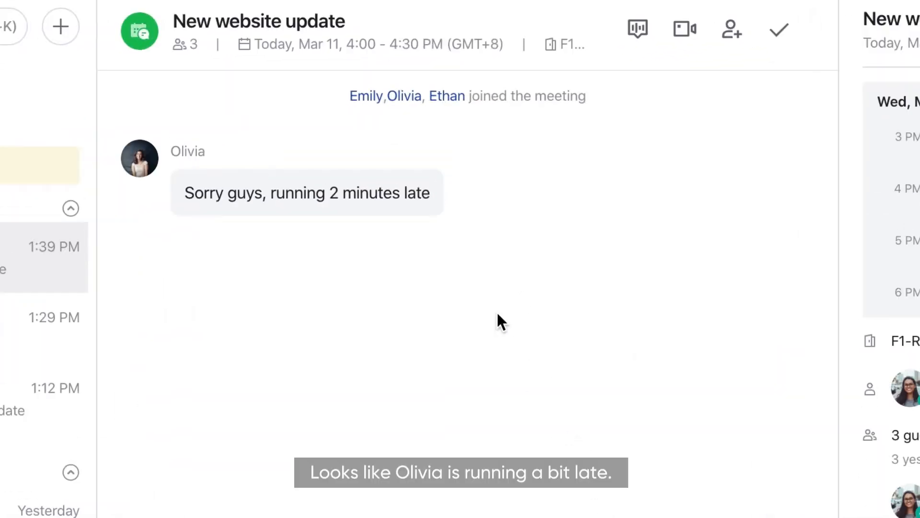
React to Olivia's running-late message with the OK hand emoji
left_click(463, 183)
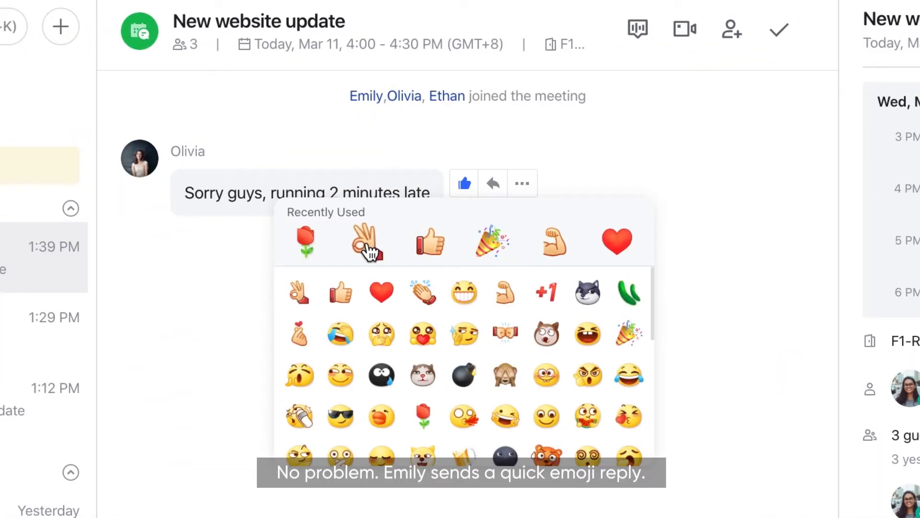
left_click(365, 241)
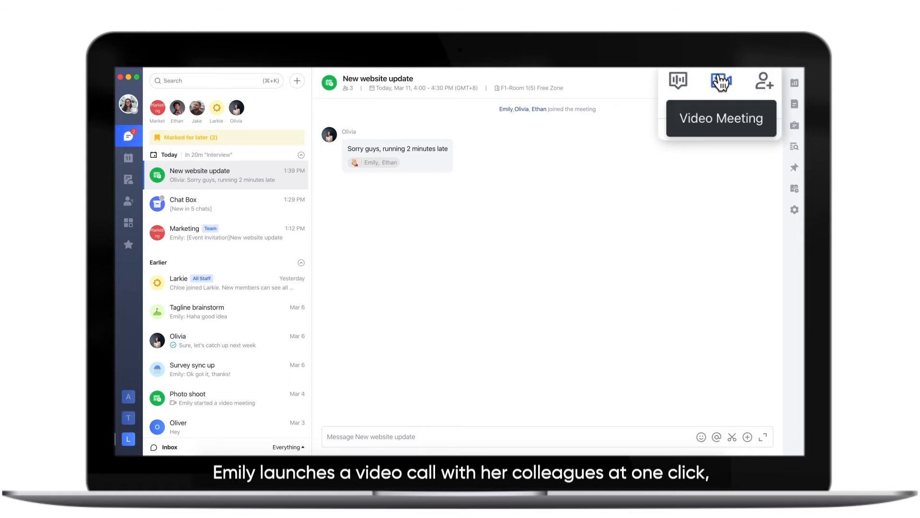
Start a video call in the New website update group and join it
left_click(721, 81)
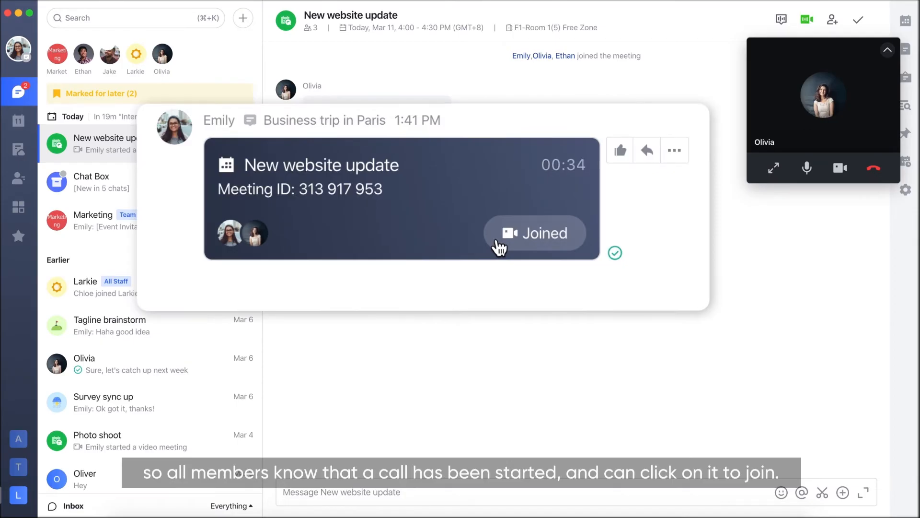
left_click(533, 232)
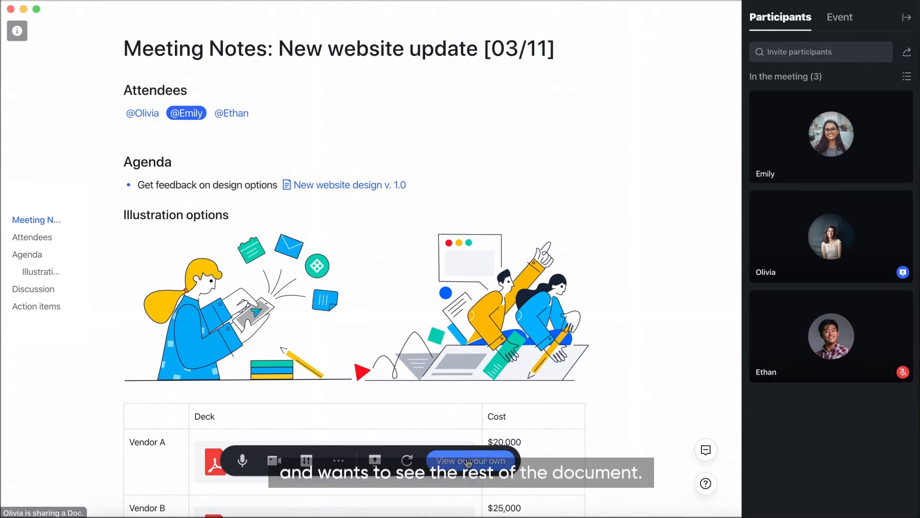
View the shared meeting notes on your own, then return to following the presenter
left_click(470, 460)
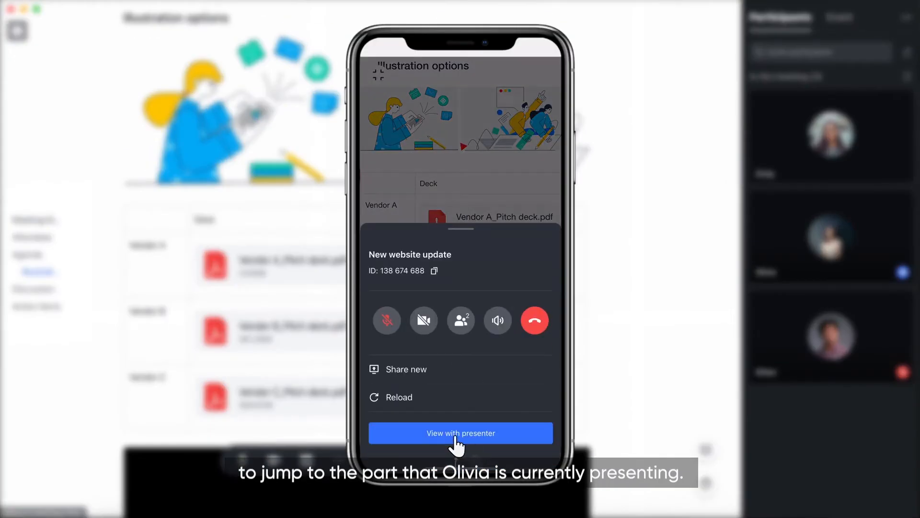
left_click(460, 432)
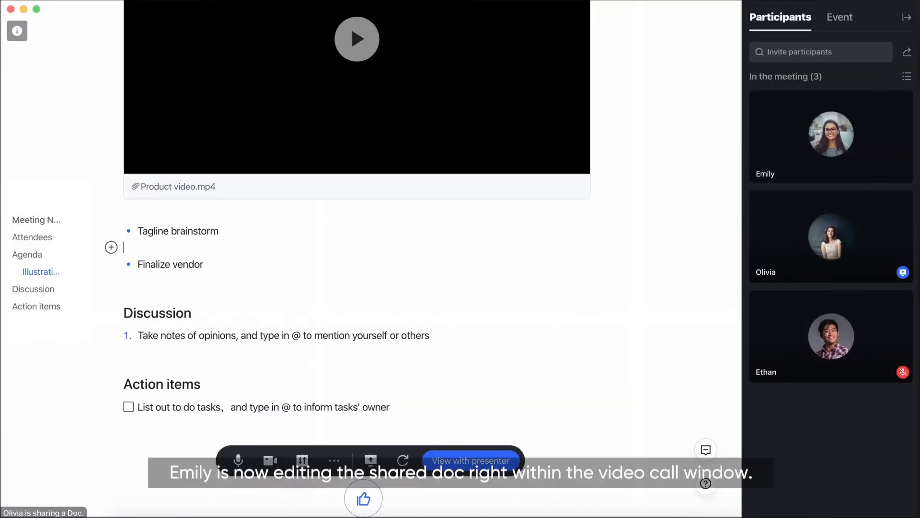
Write the 'Post your tagline ideas' point and mention the tagline brainstorm group
type("Post your tagline id")
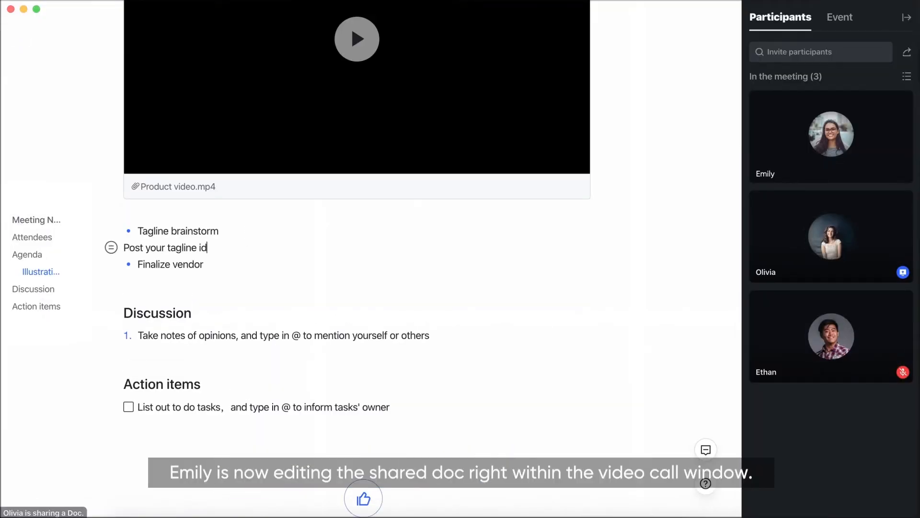
type("@")
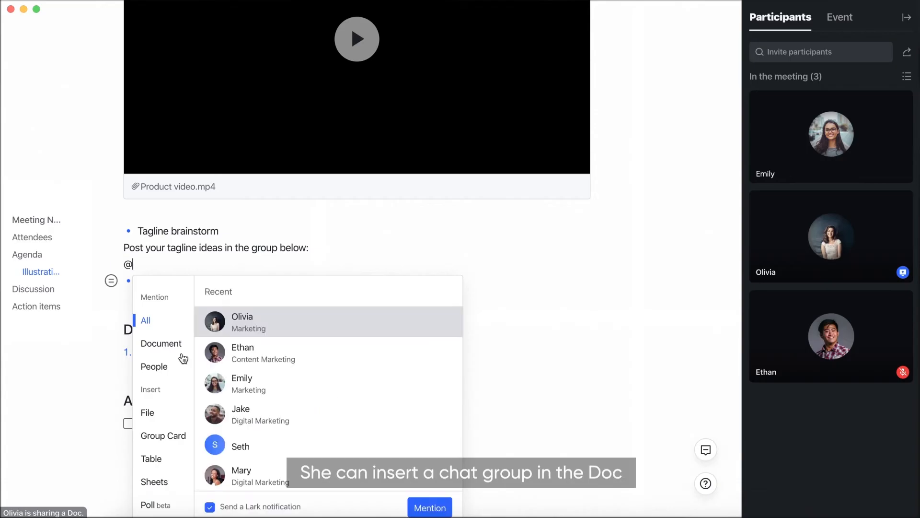
type("tagline brainstorm")
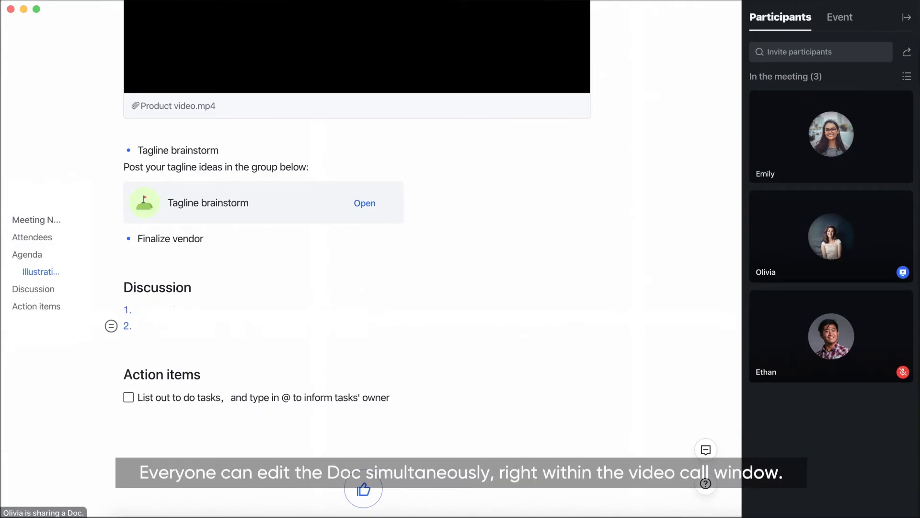
Add 'Budget for project' and a point for Jake to work with the designer to finalize design
type("Budget for project is now adjusted")
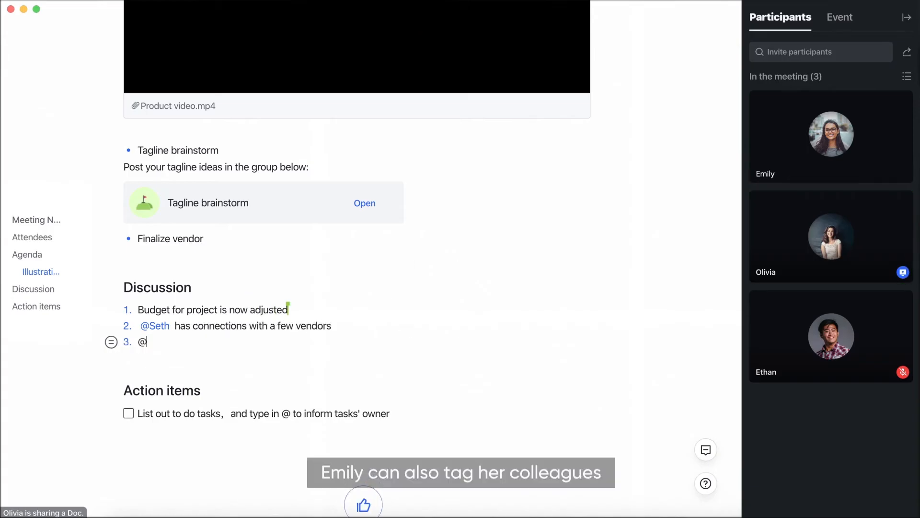
type("Jake to work with designer to finalize design")
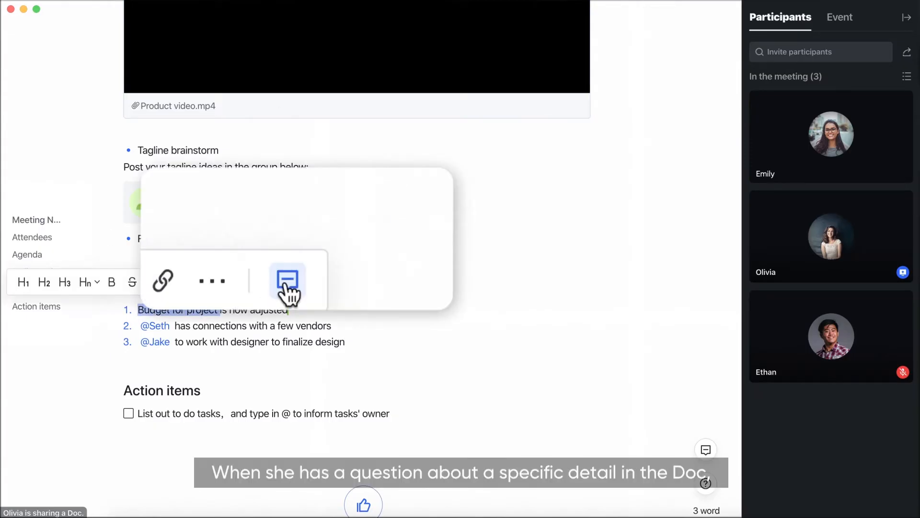
left_click(287, 280)
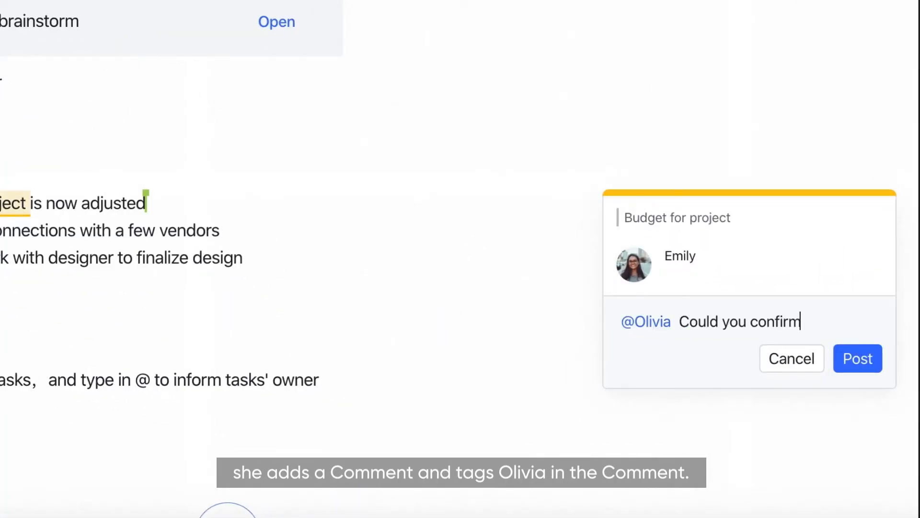
left_click(857, 359)
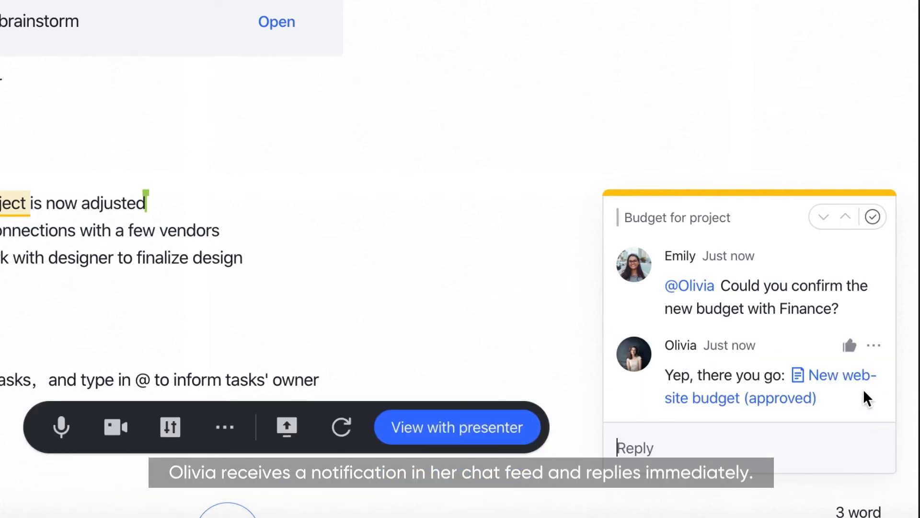
left_click(849, 345)
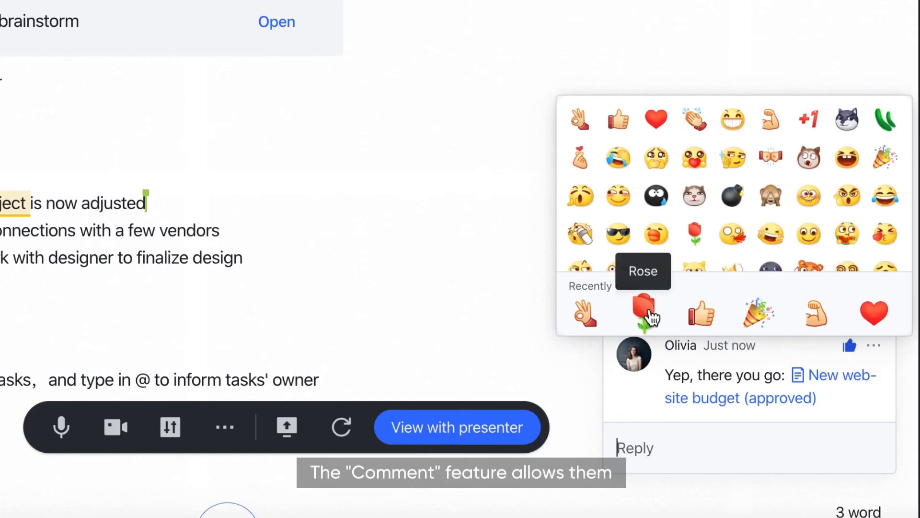
left_click(645, 311)
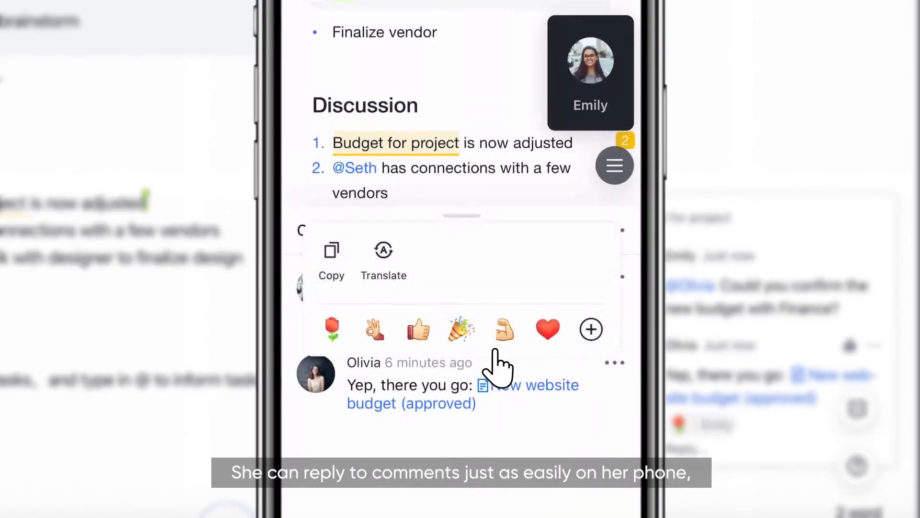
left_click(331, 328)
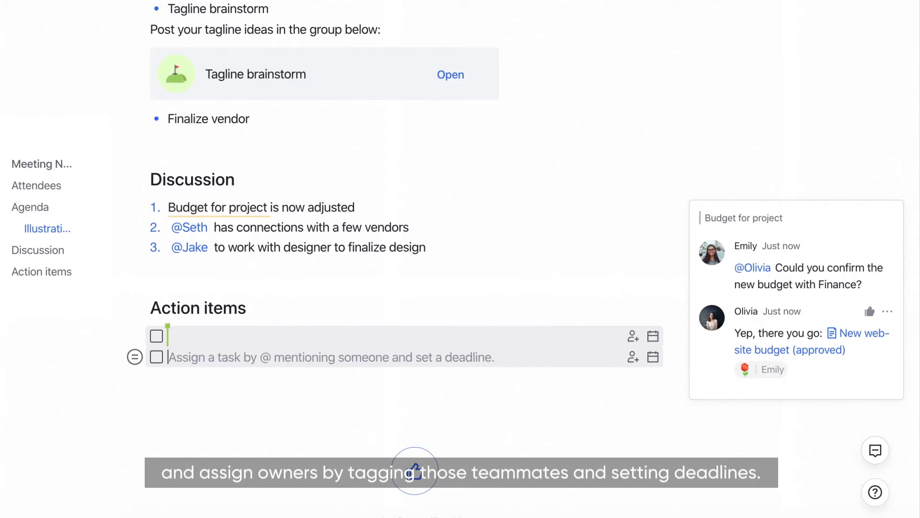
Add a 'Contact new vendors' action item, assign its owner and set a due date and time
type("Contact new vendors and get quotes")
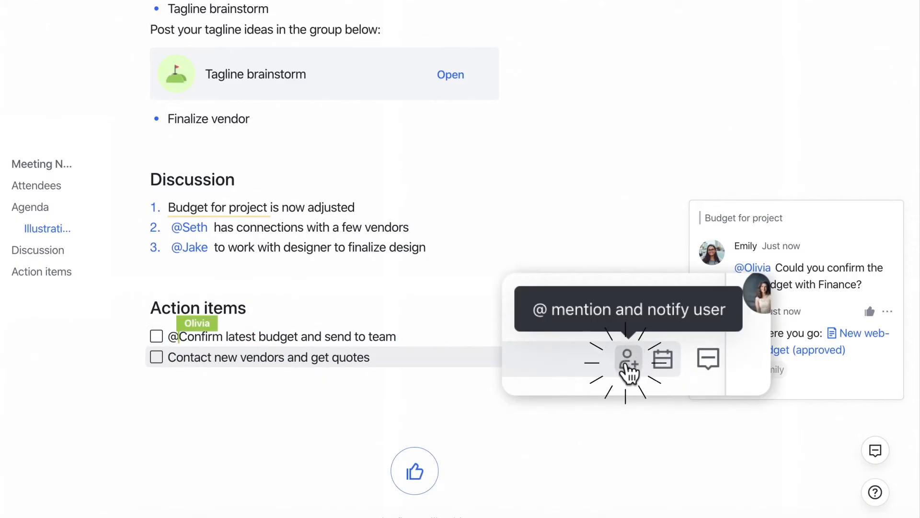
left_click(629, 358)
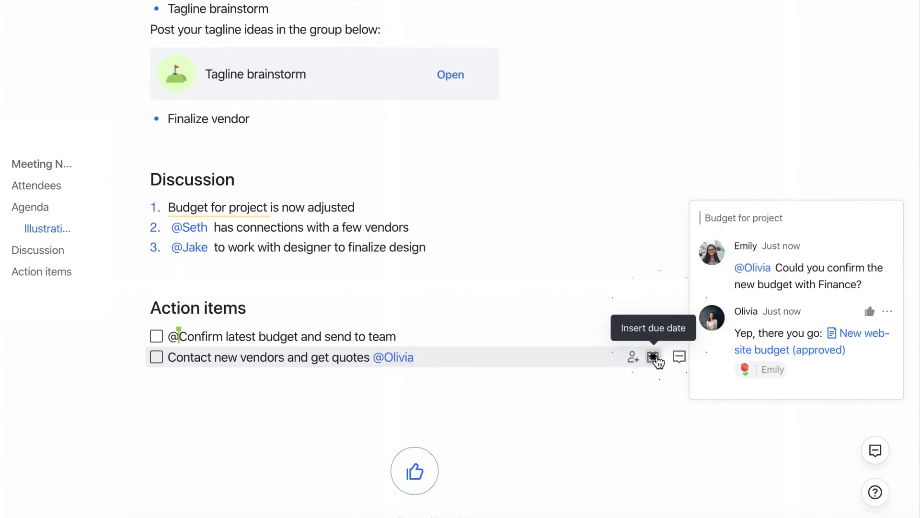
left_click(653, 356)
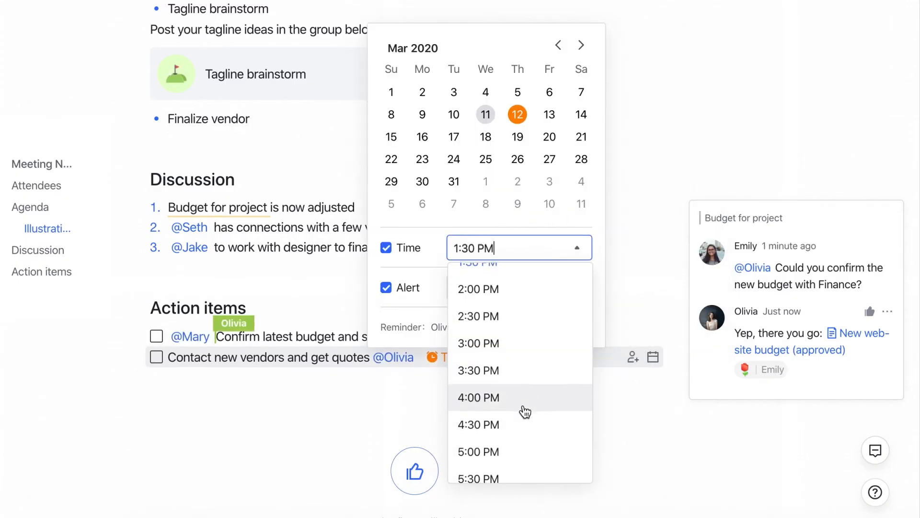
left_click(478, 451)
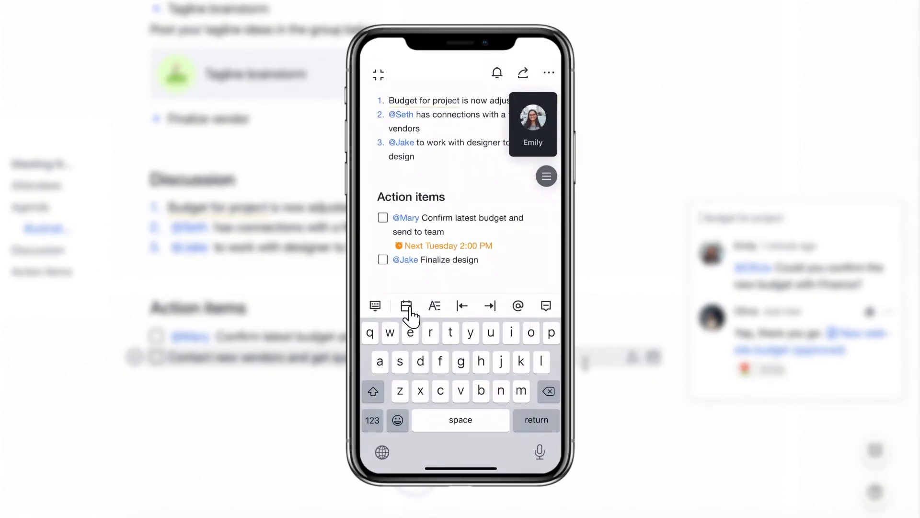
left_click(406, 305)
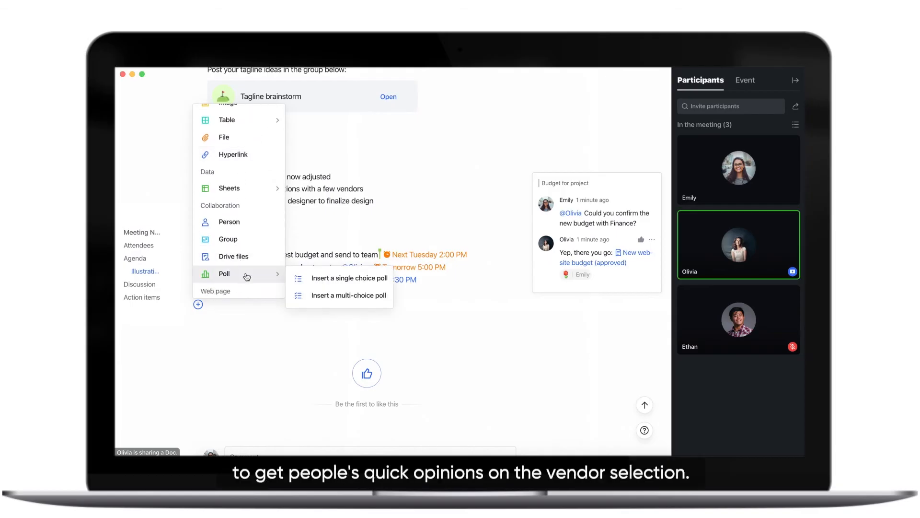
Insert a single-choice 'Which vendor do you prefer' poll with Vendors A, B, C and vote for Vendor B
left_click(348, 278)
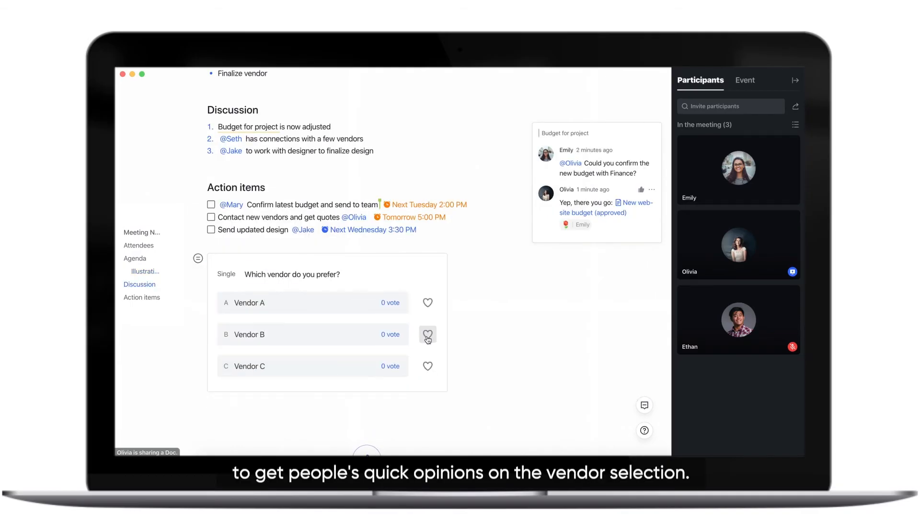
left_click(427, 333)
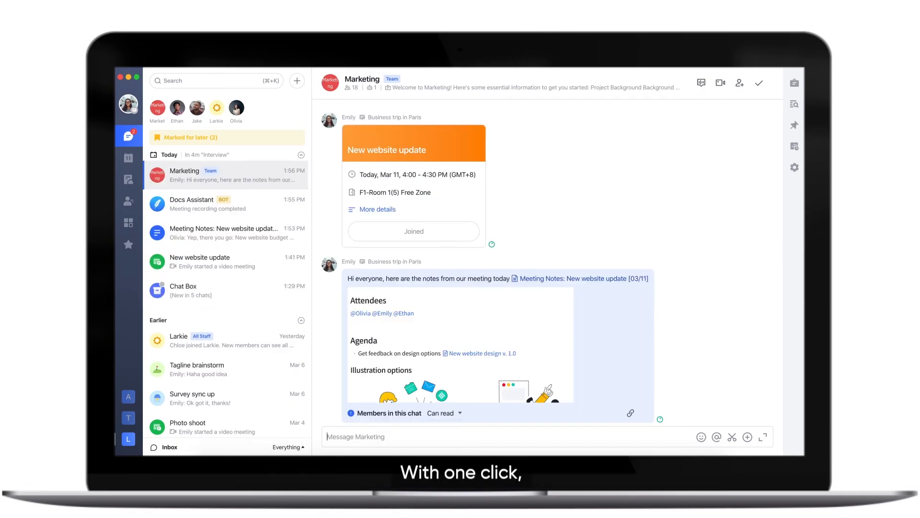
Give Marketing chat members edit access to the notes and check who has read the message
left_click(443, 412)
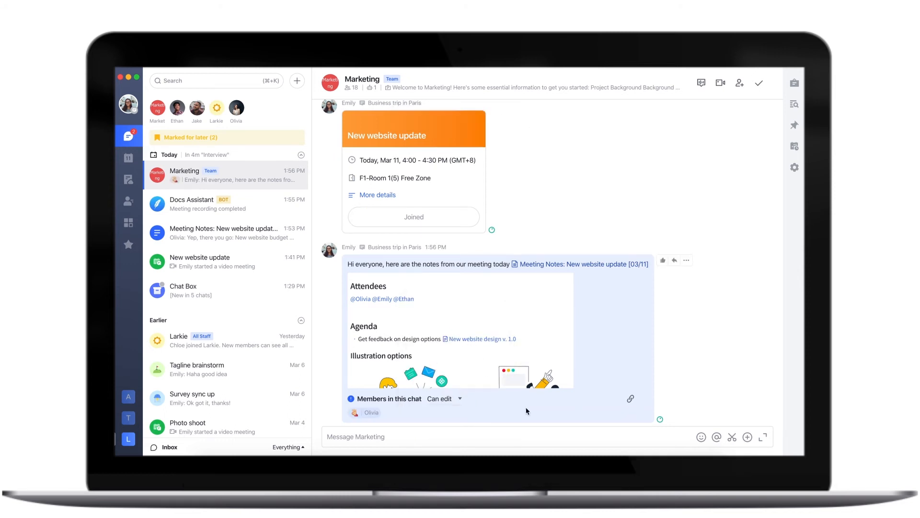
left_click(660, 419)
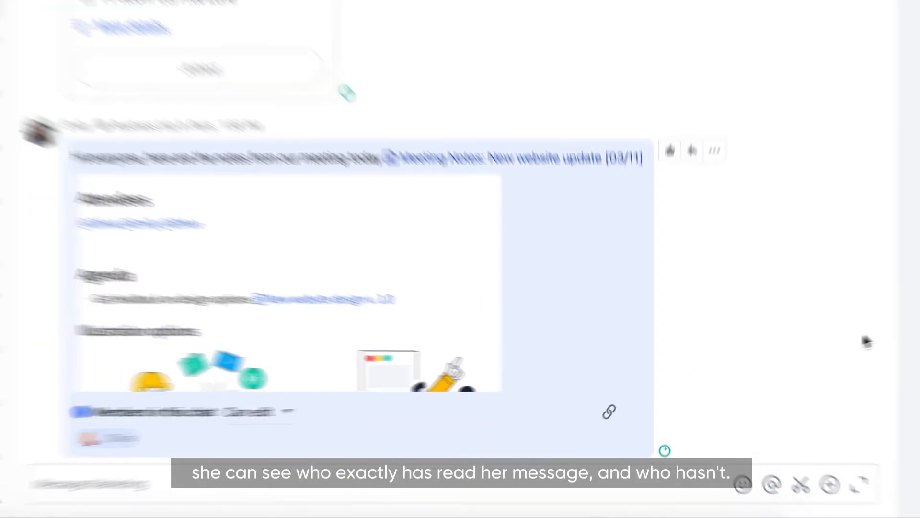
Pin the meeting notes message in the Marketing chat and view the pinned items list
left_click(688, 260)
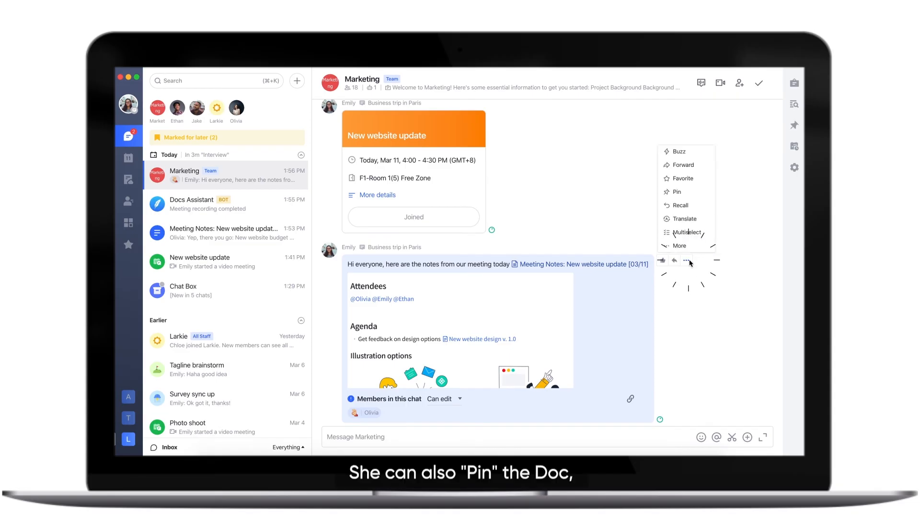
left_click(676, 192)
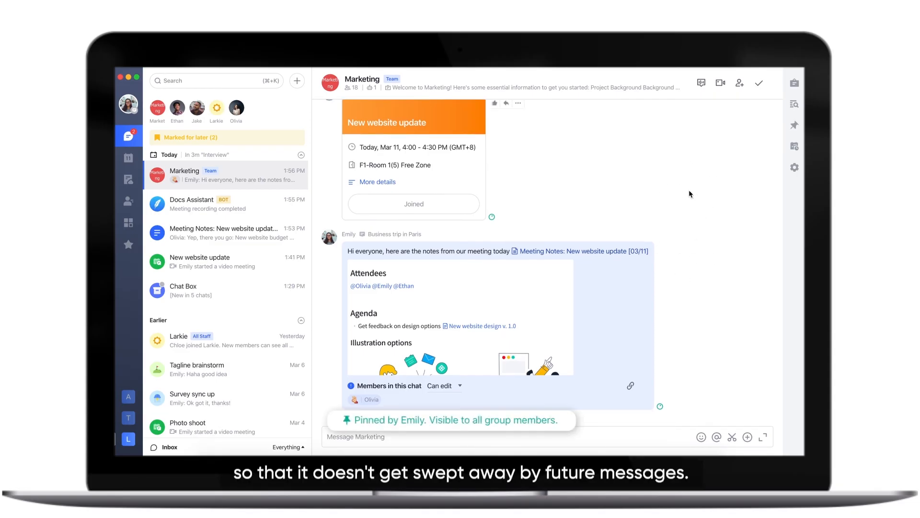
left_click(794, 124)
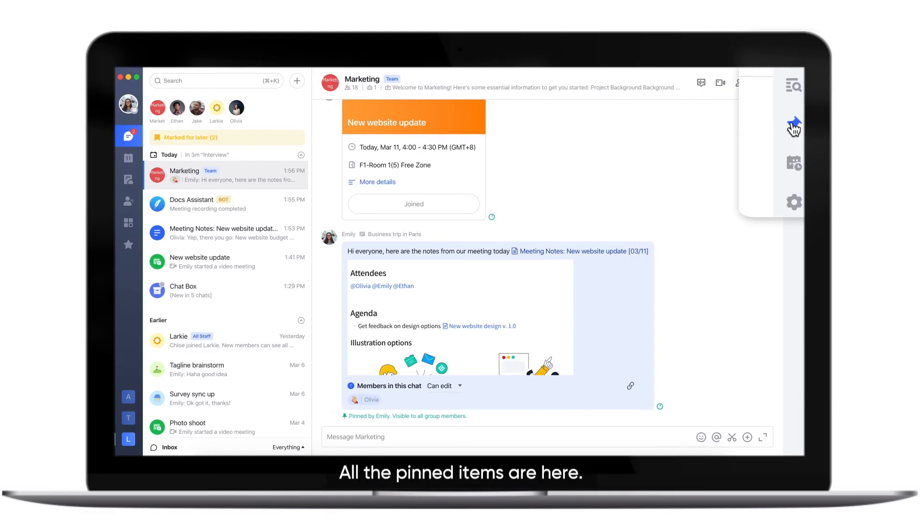
left_click(794, 125)
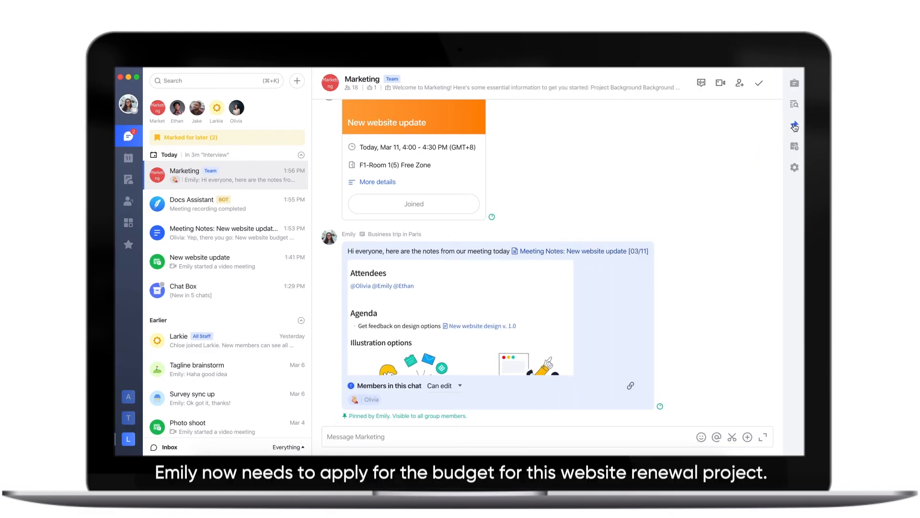
mouse_move(484, 164)
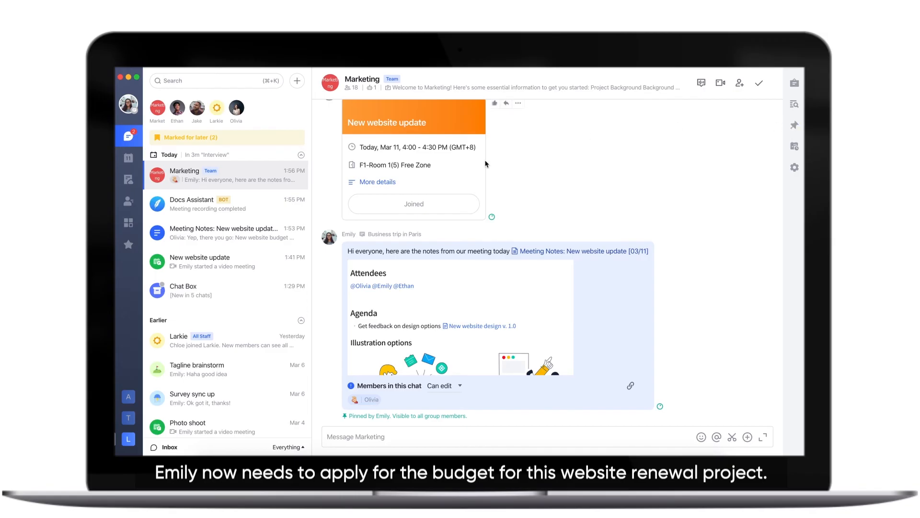
mouse_move(128, 221)
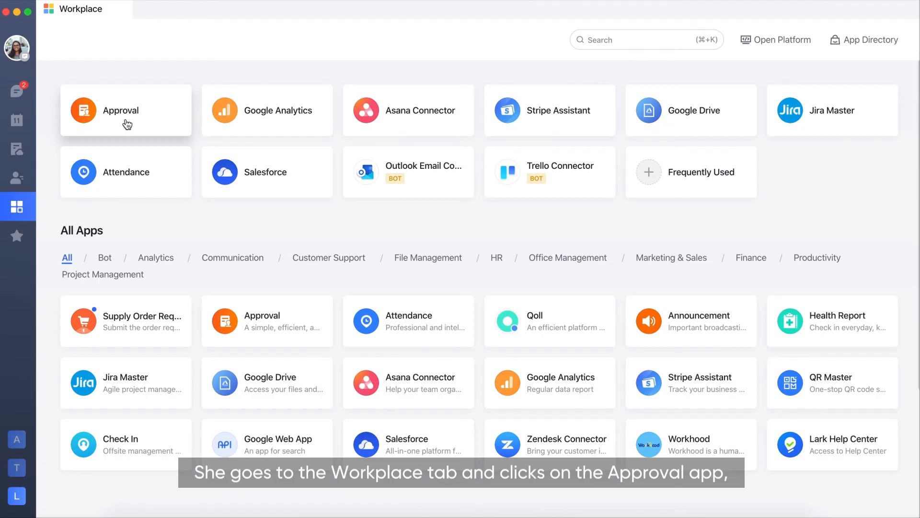
Start a Marketing Budget request for New website update, 25000 USD, attach the pitch deck and check approver Ethan
left_click(126, 110)
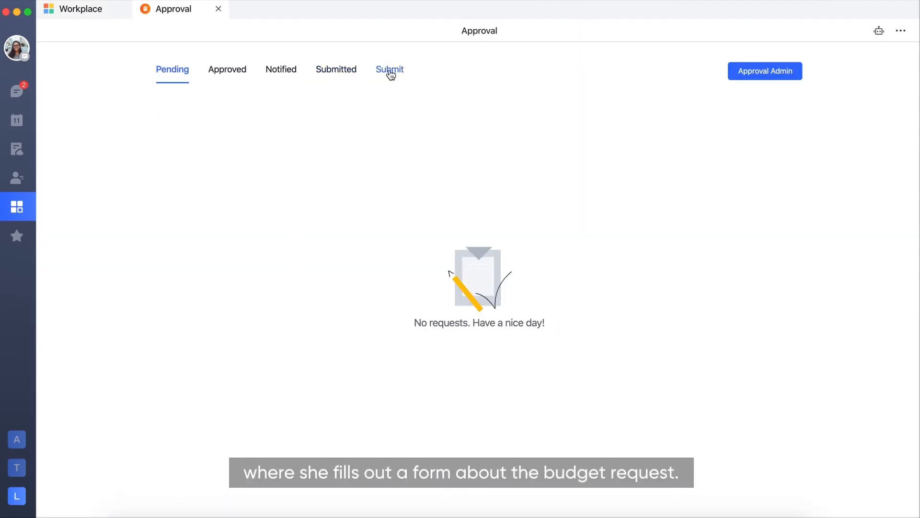
left_click(390, 69)
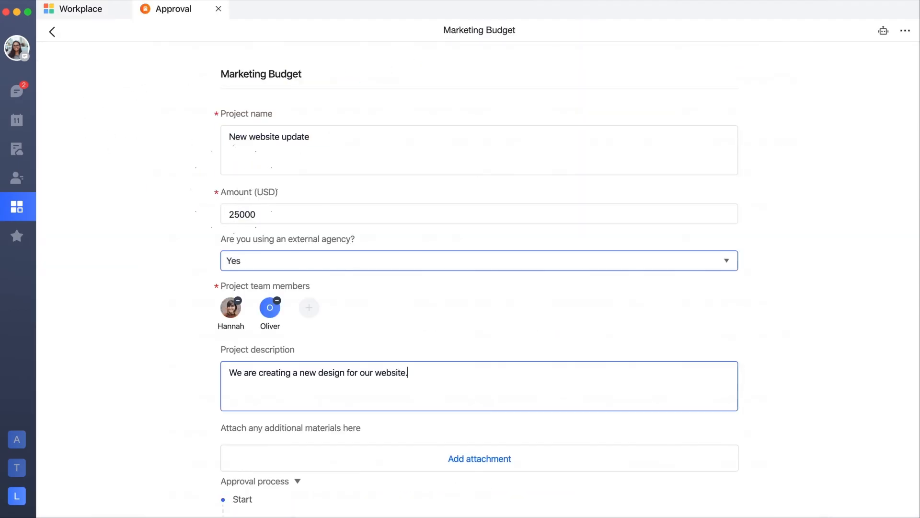
left_click(479, 458)
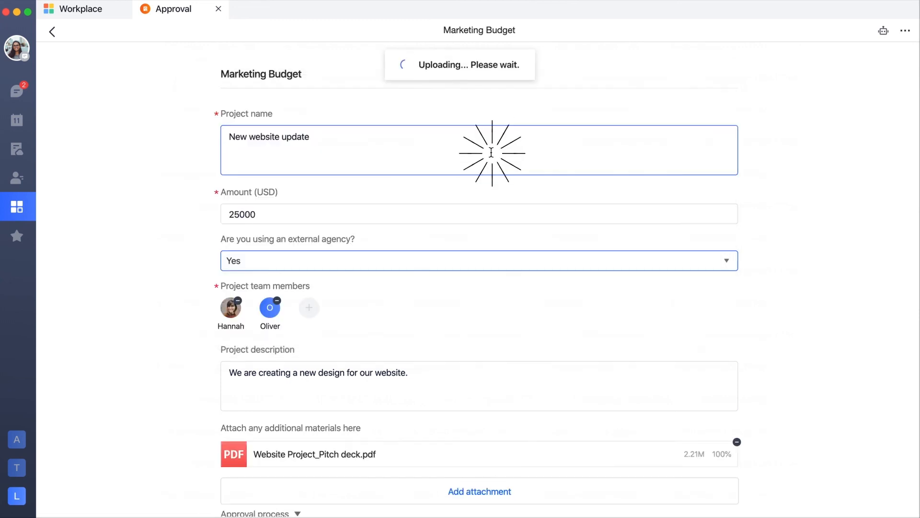
scroll("down", 3)
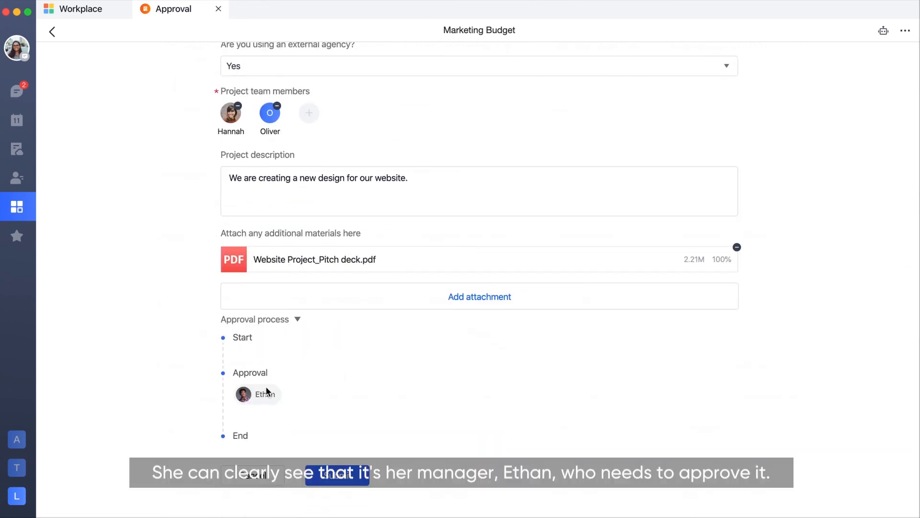
left_click(243, 394)
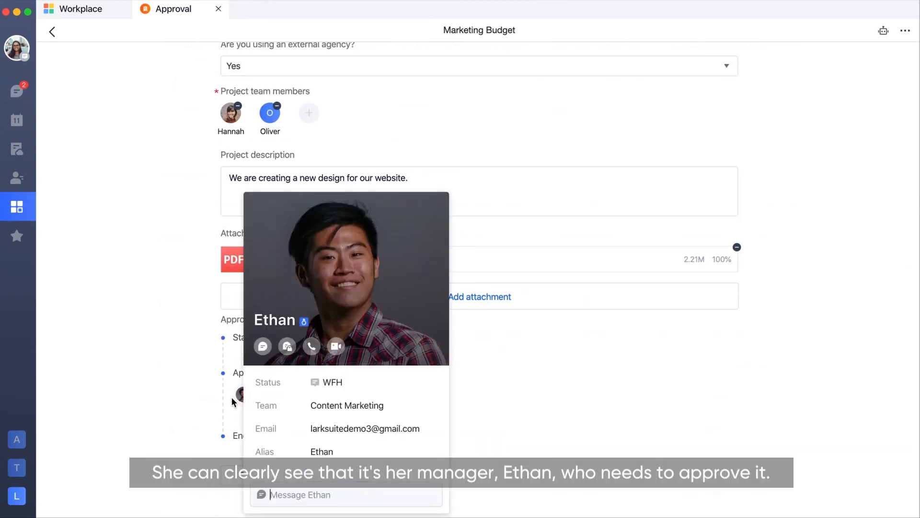
left_click(52, 31)
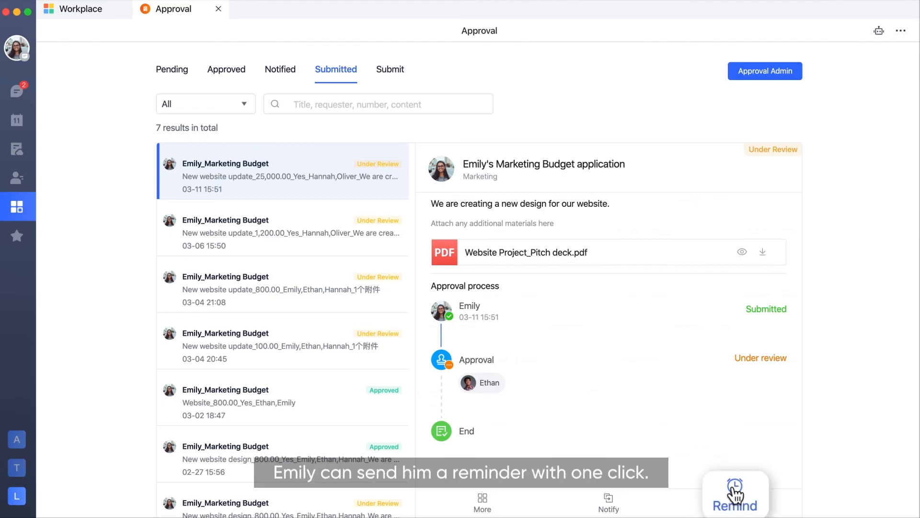
Remind Ethan to review the submitted Marketing Budget application
left_click(735, 501)
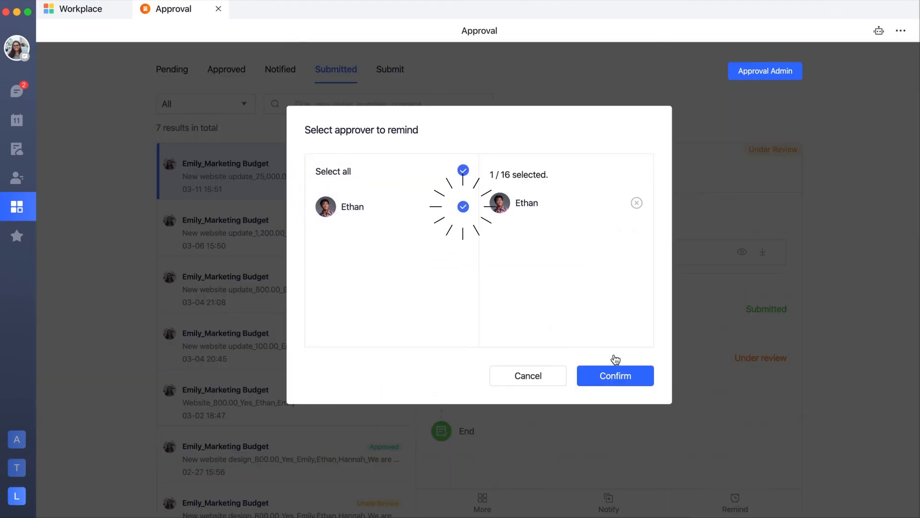
left_click(615, 376)
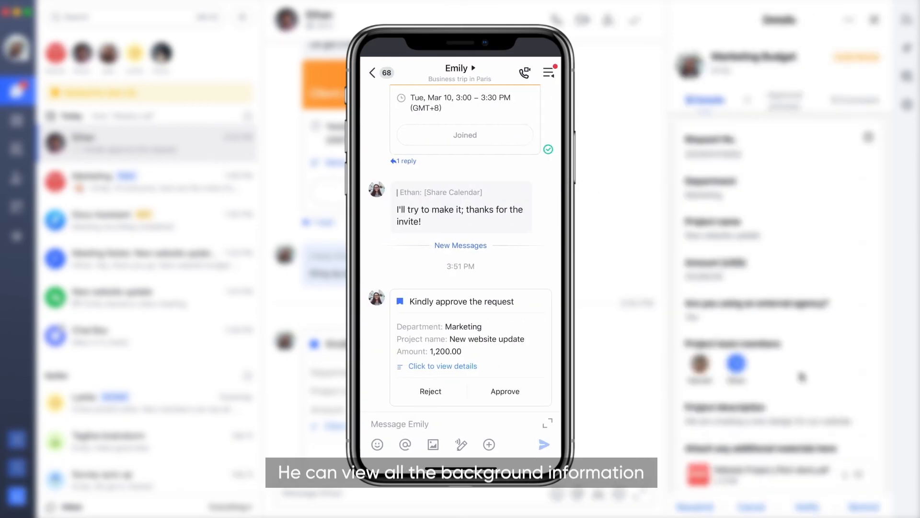
left_click(443, 365)
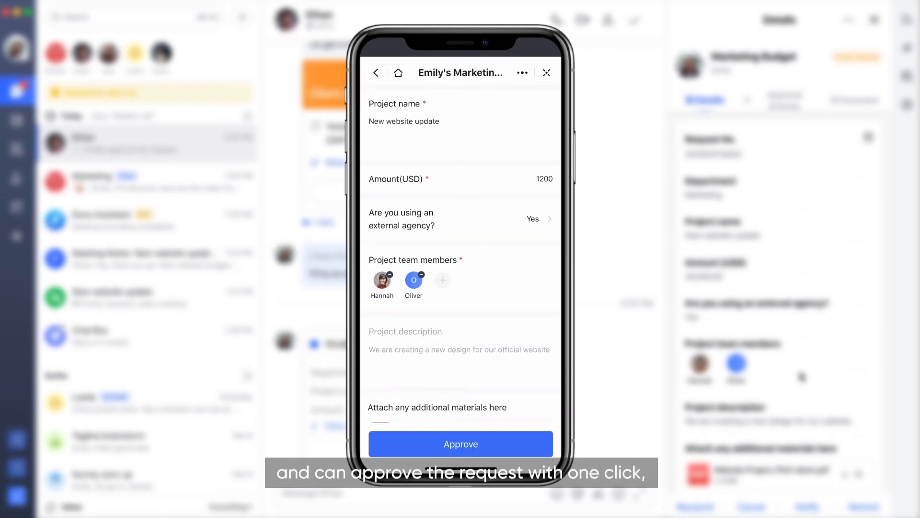